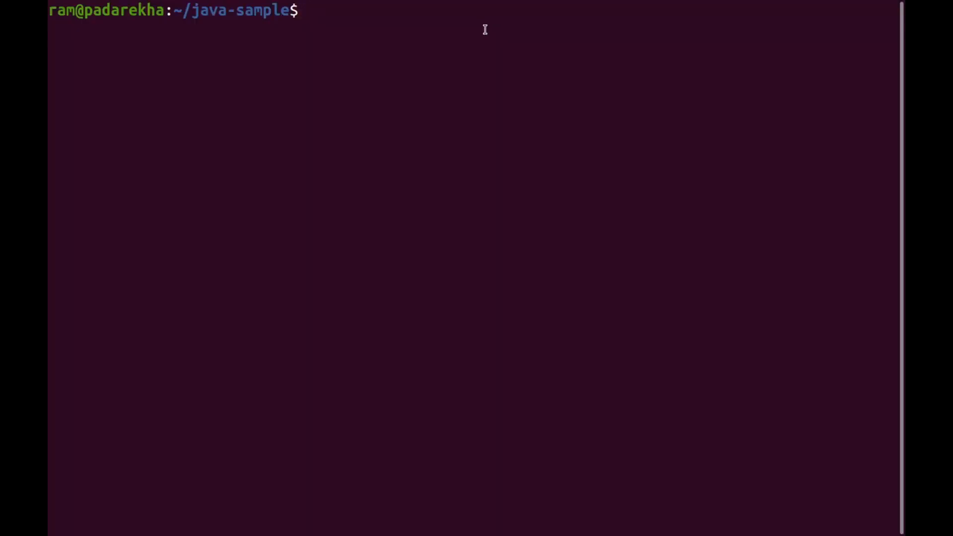
text(pwd)
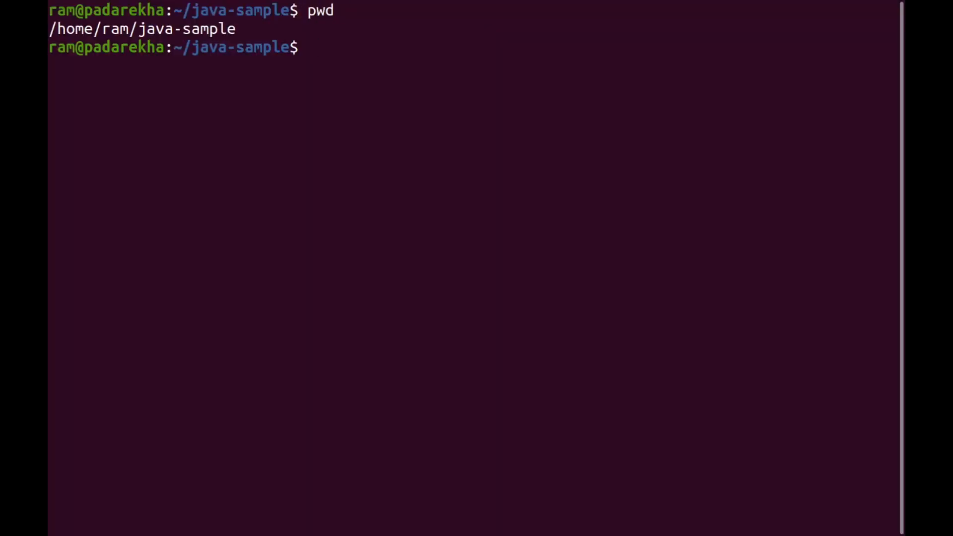
text(git clone http)
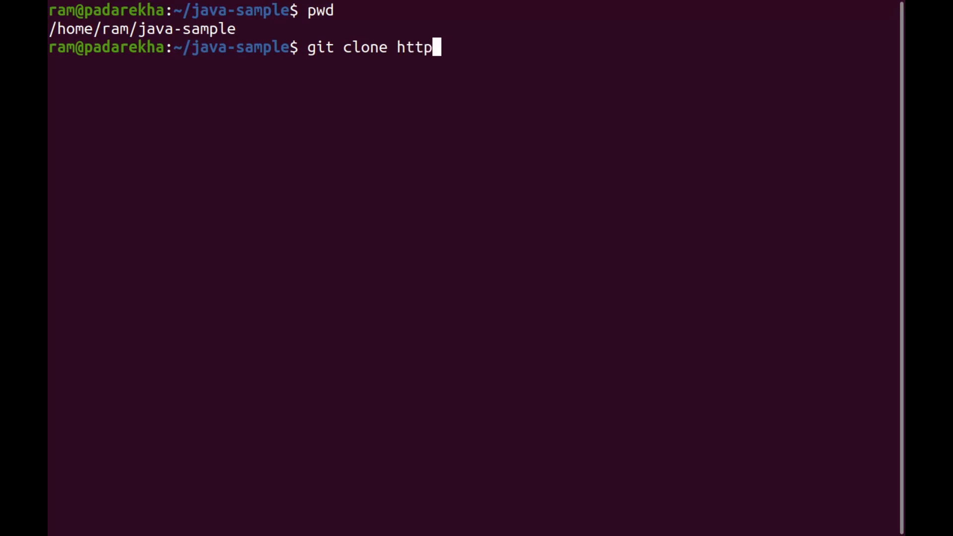
text(s://github.com/)
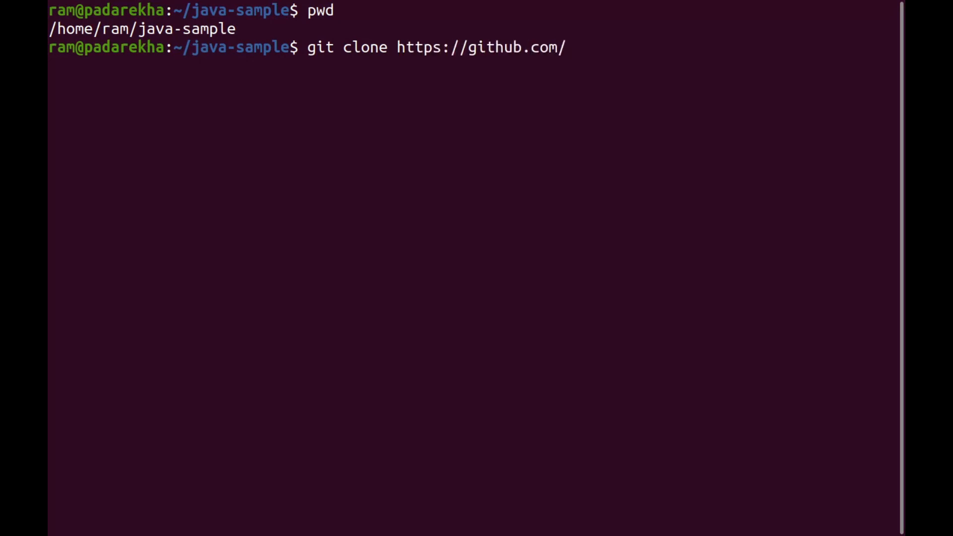
text(spring-projects/sp)
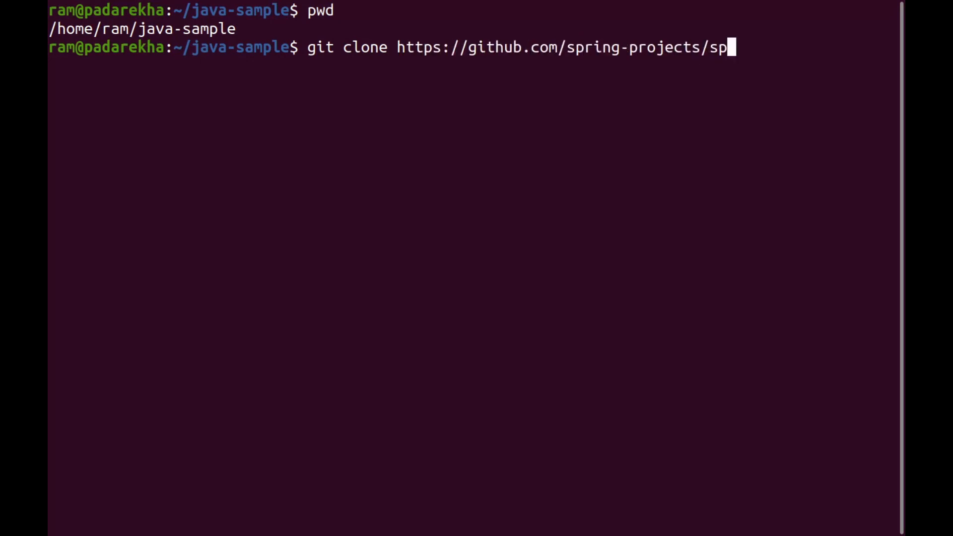
text(ring-petclinic.git)
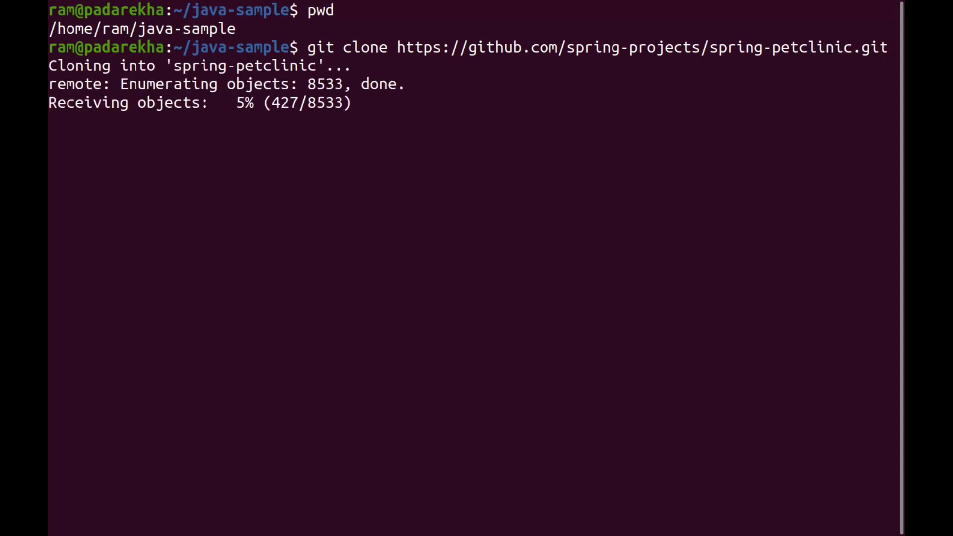
text(cd spring-petclinic/)
text(ls -la)
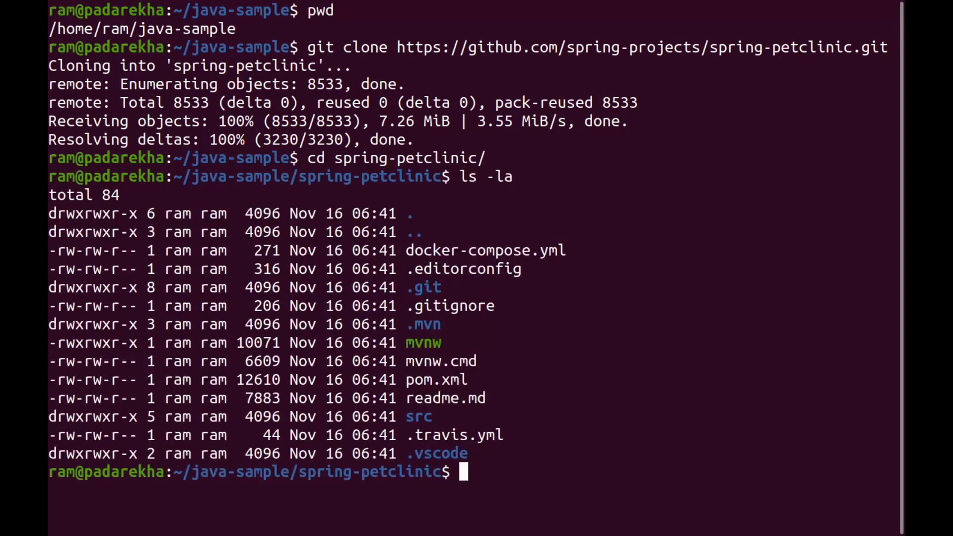
text(cf target)
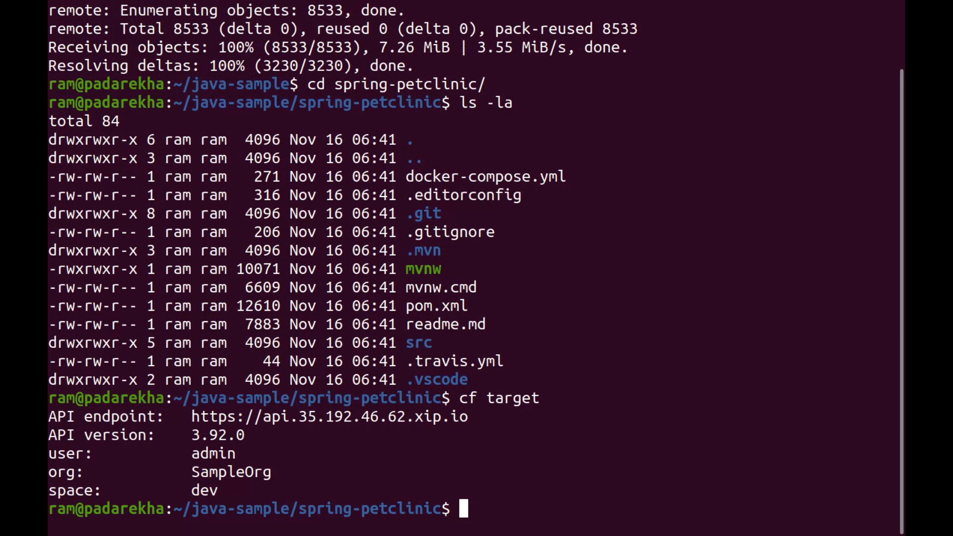
text(cf push spring-)
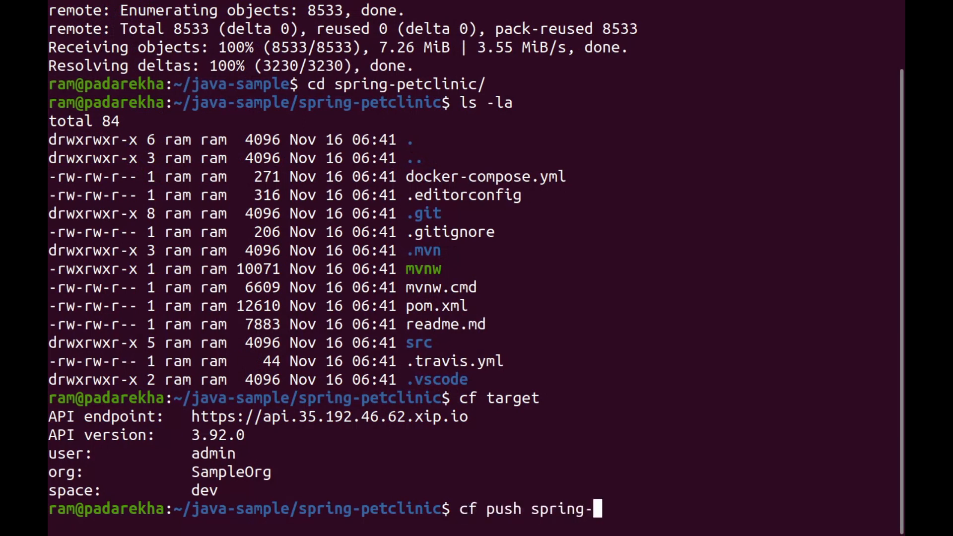
text(pet-clinic)
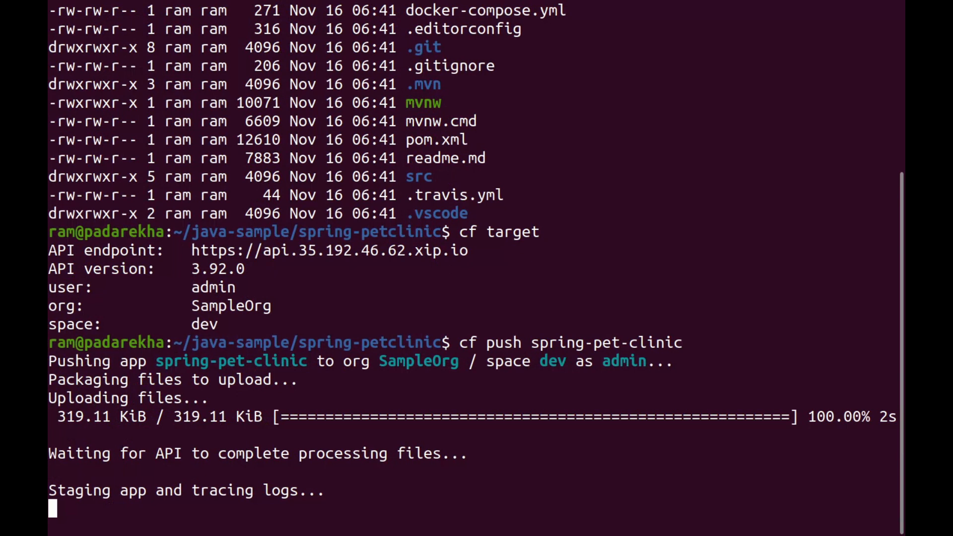
scroll(down, 3)
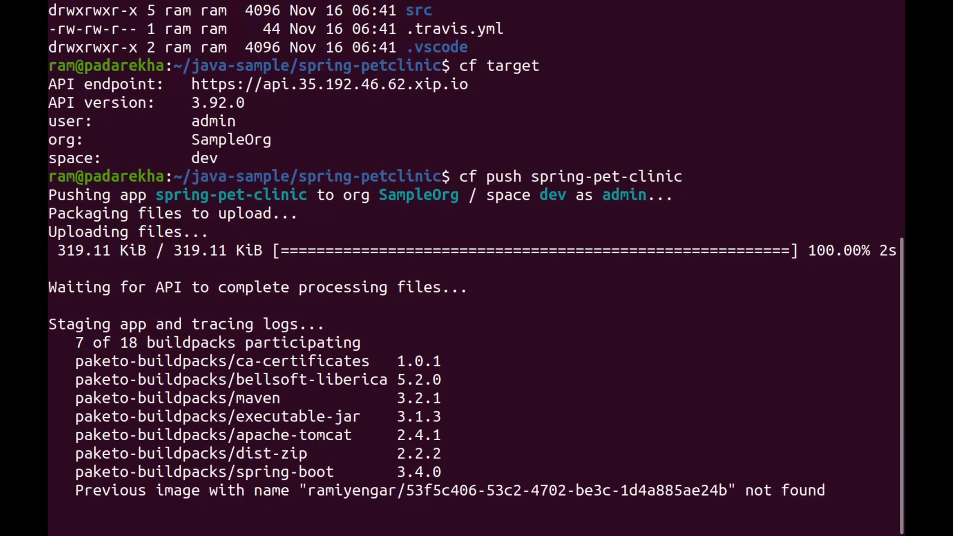
scroll(down, 3)
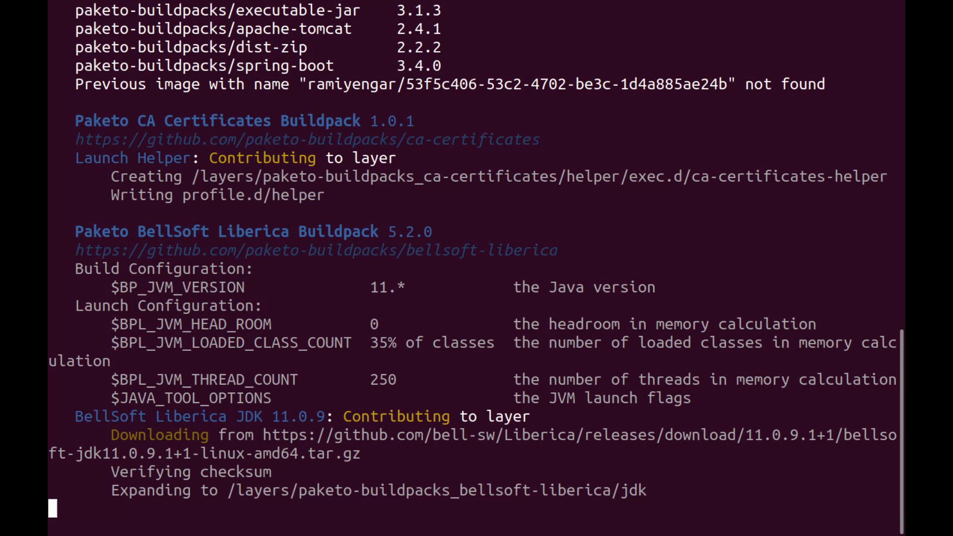
scroll(down, 3)
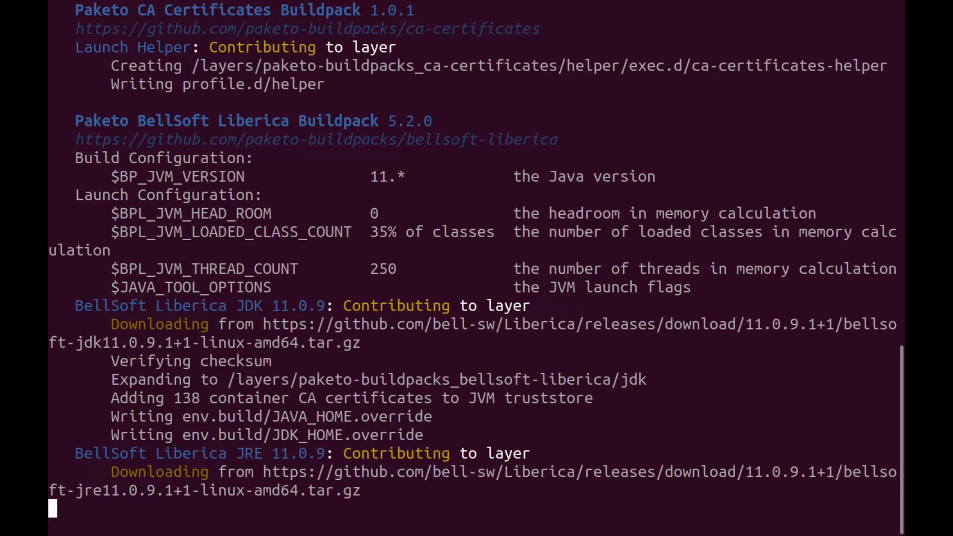
scroll(down, 3)
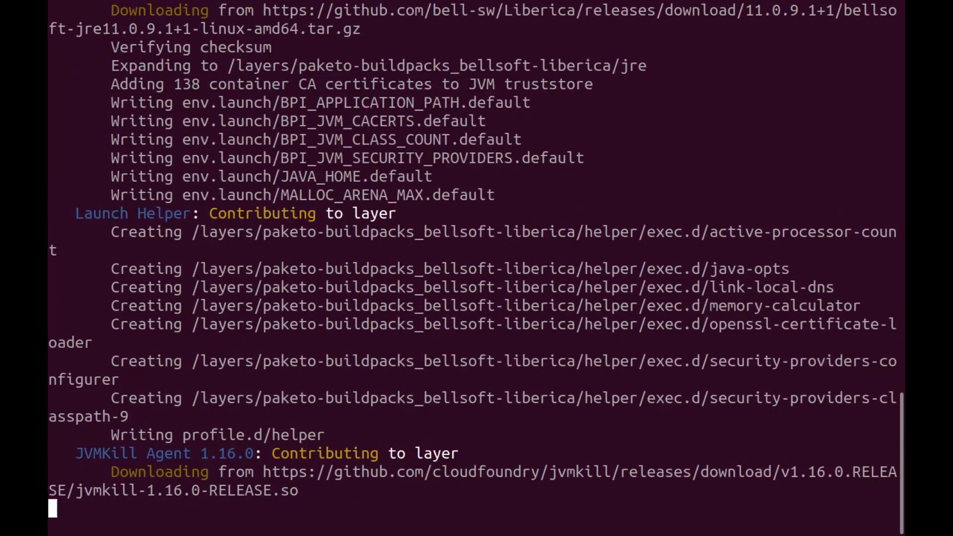
scroll(down, 3)
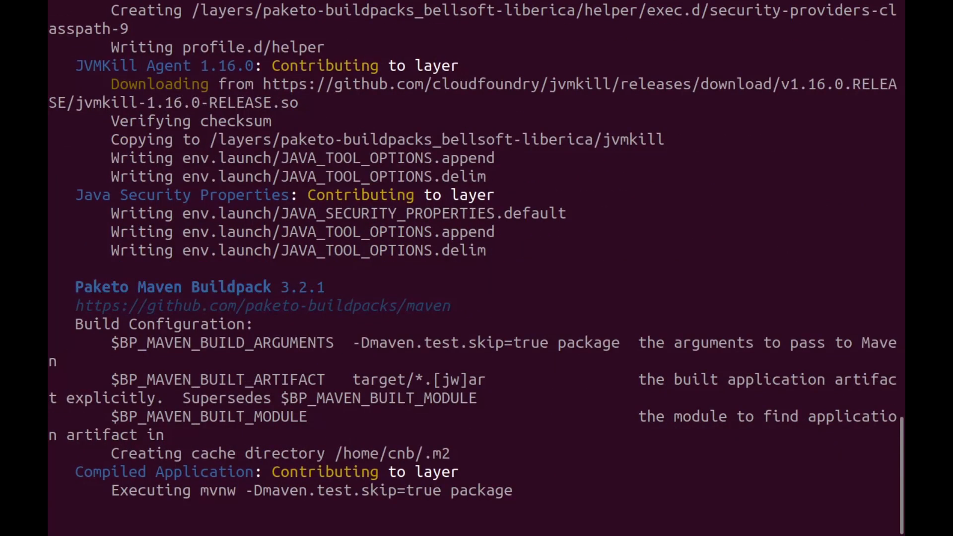
scroll(down, 3)
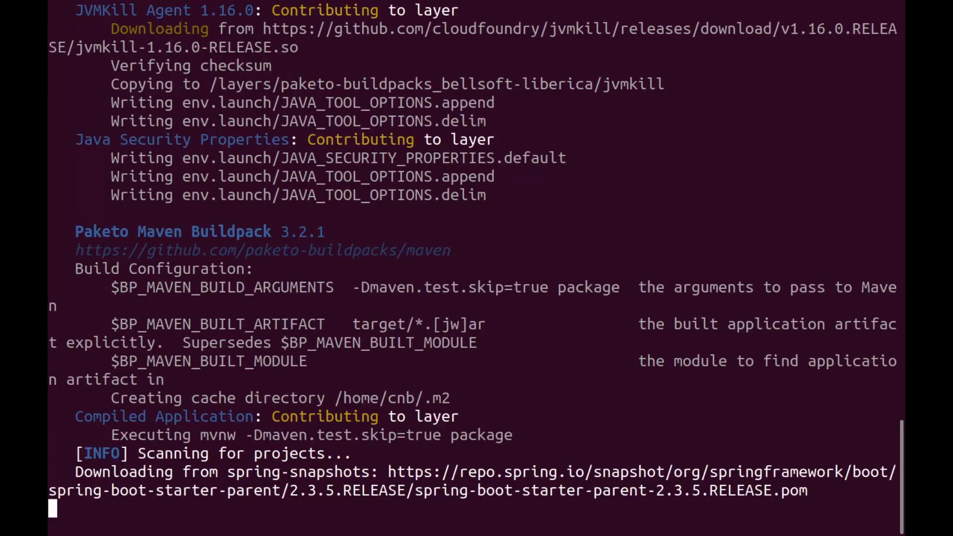
scroll(down, 3)
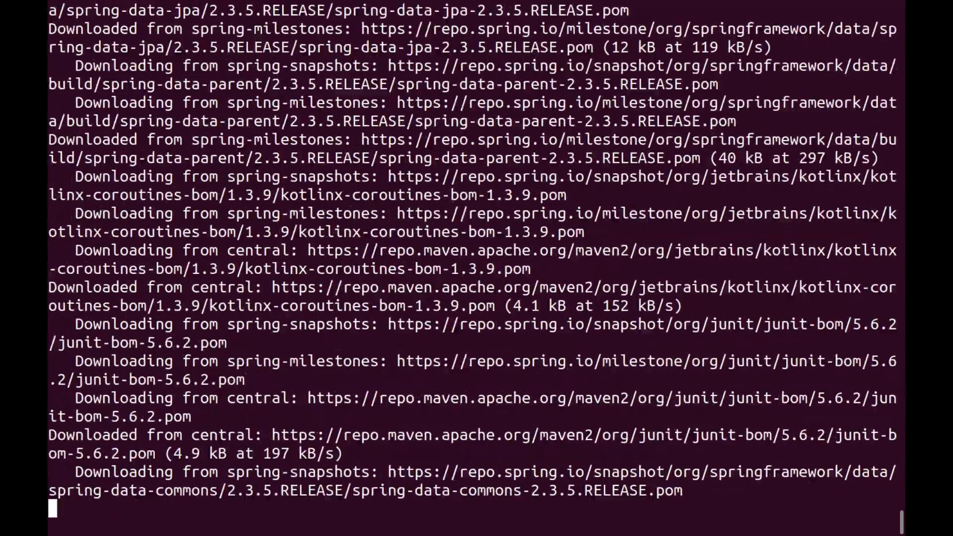
scroll(down, 3)
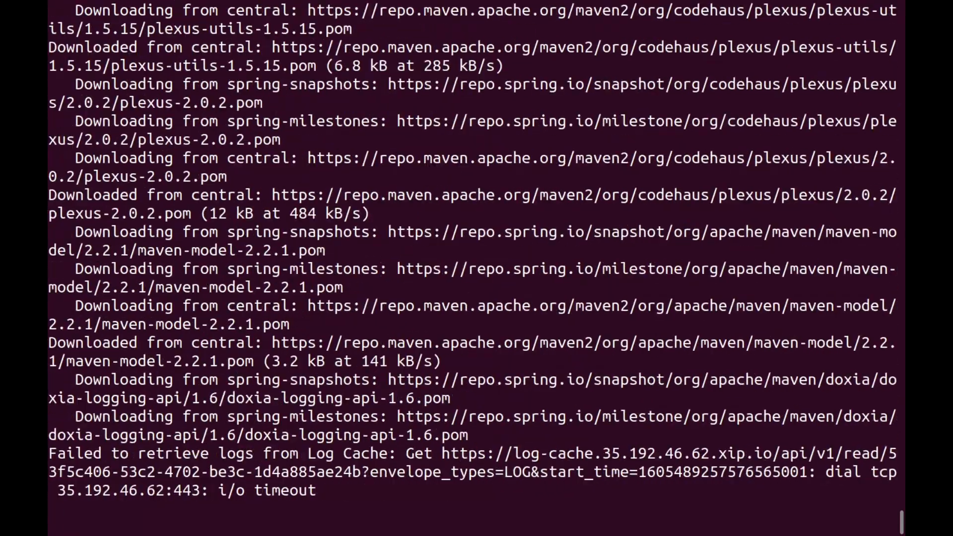
scroll(down, 3)
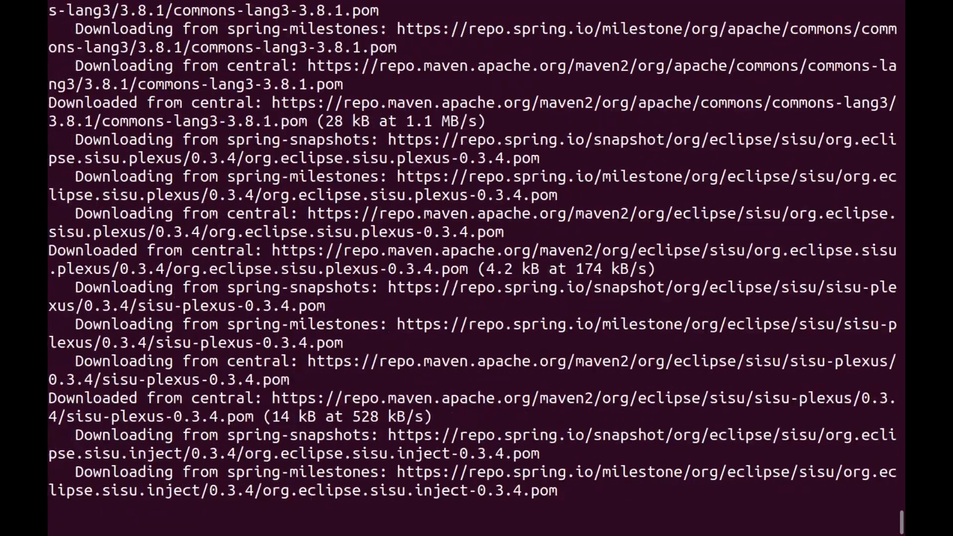
scroll(down, 3)
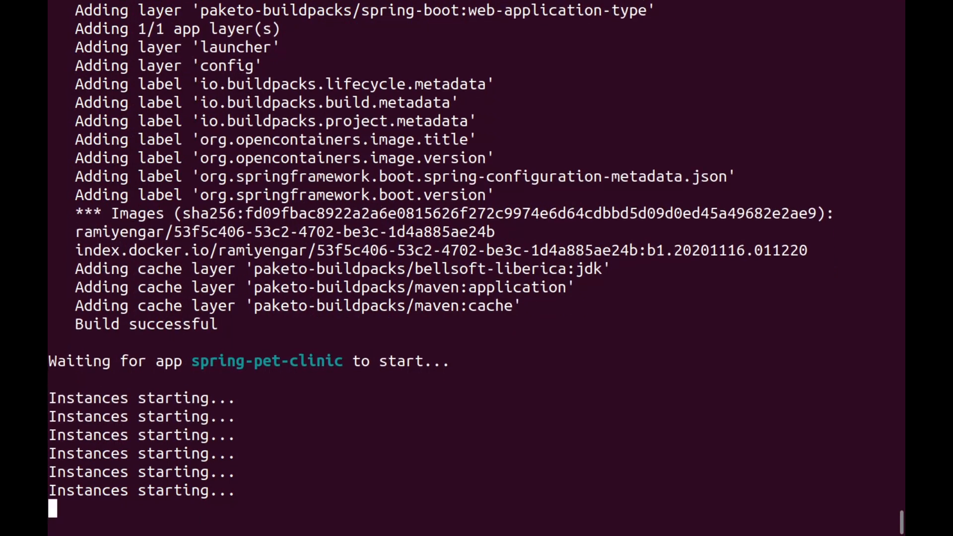
scroll(down, 3)
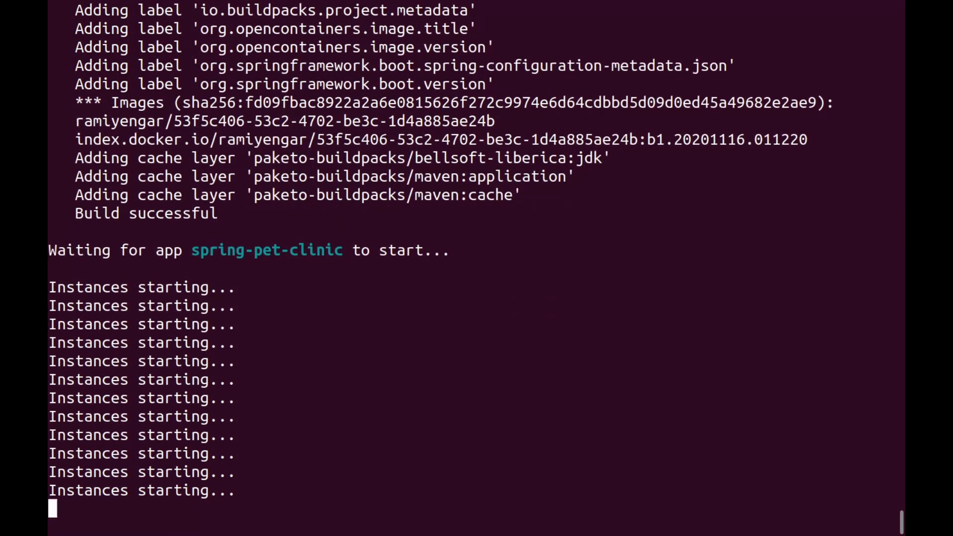